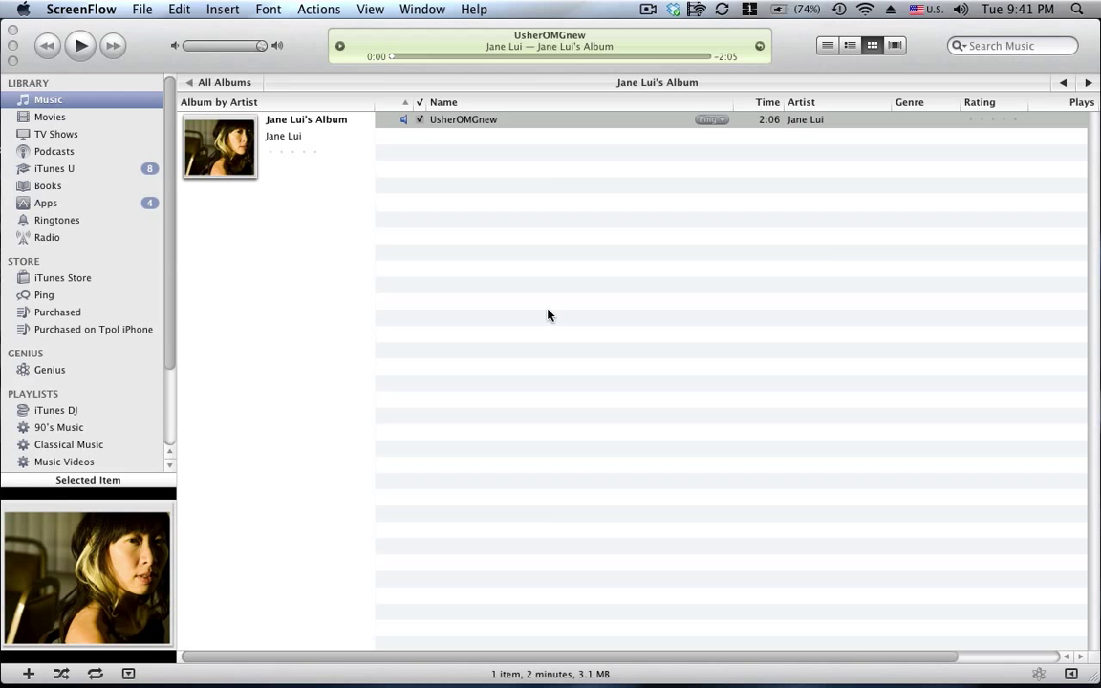
mouse_move(437, 146)
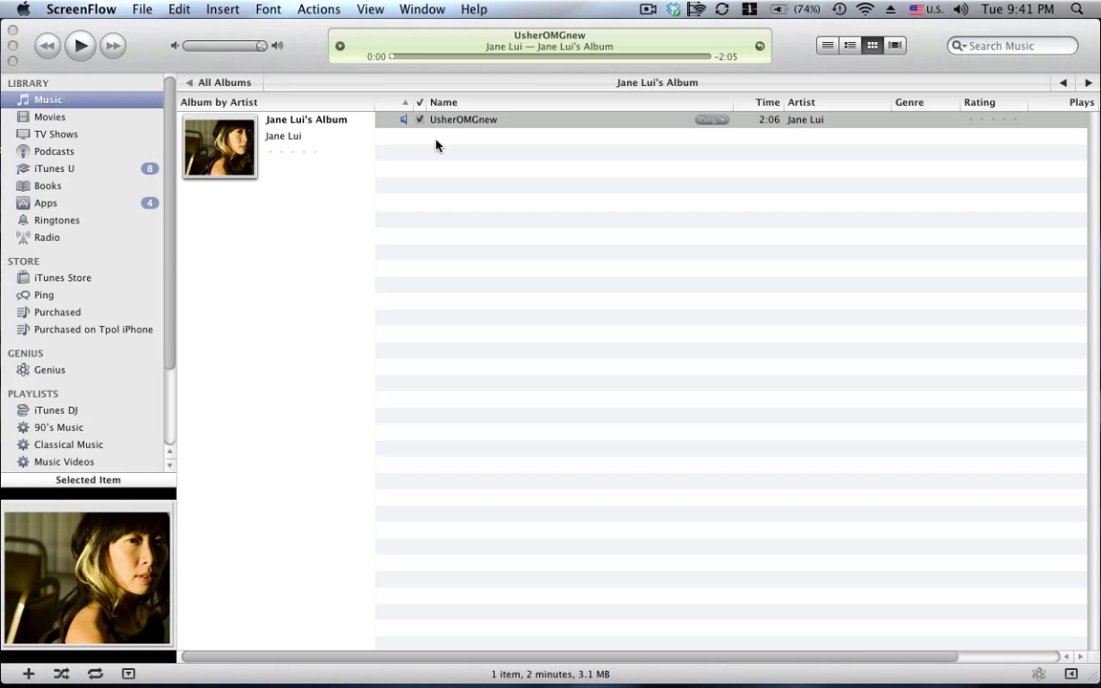
mouse_move(469, 135)
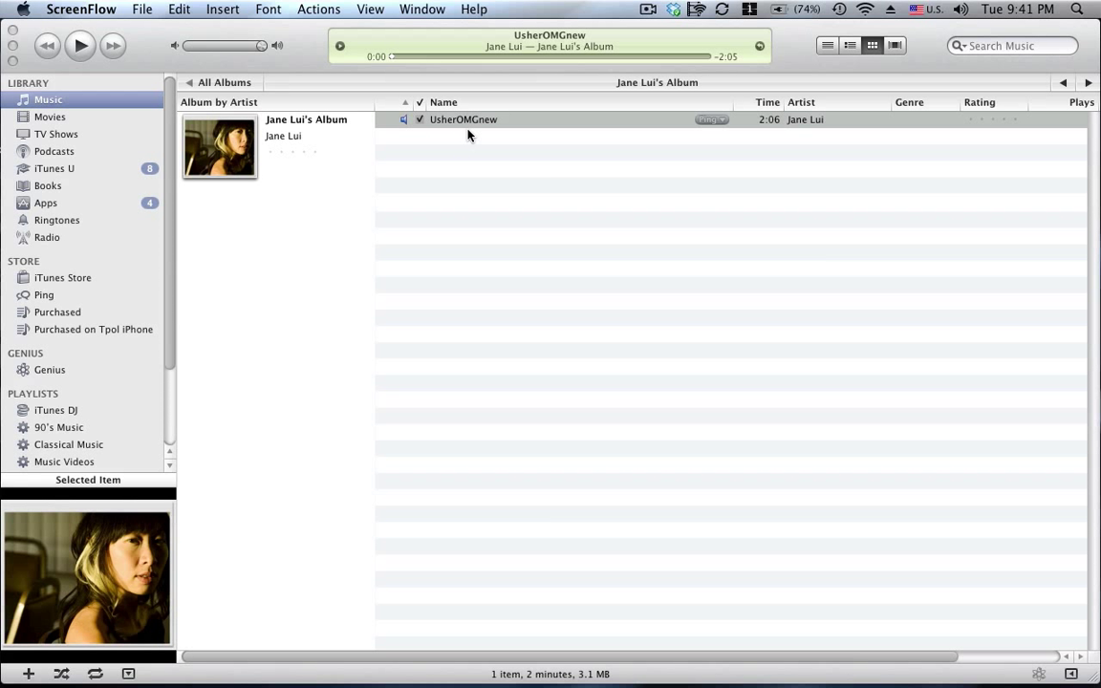
mouse_move(459, 126)
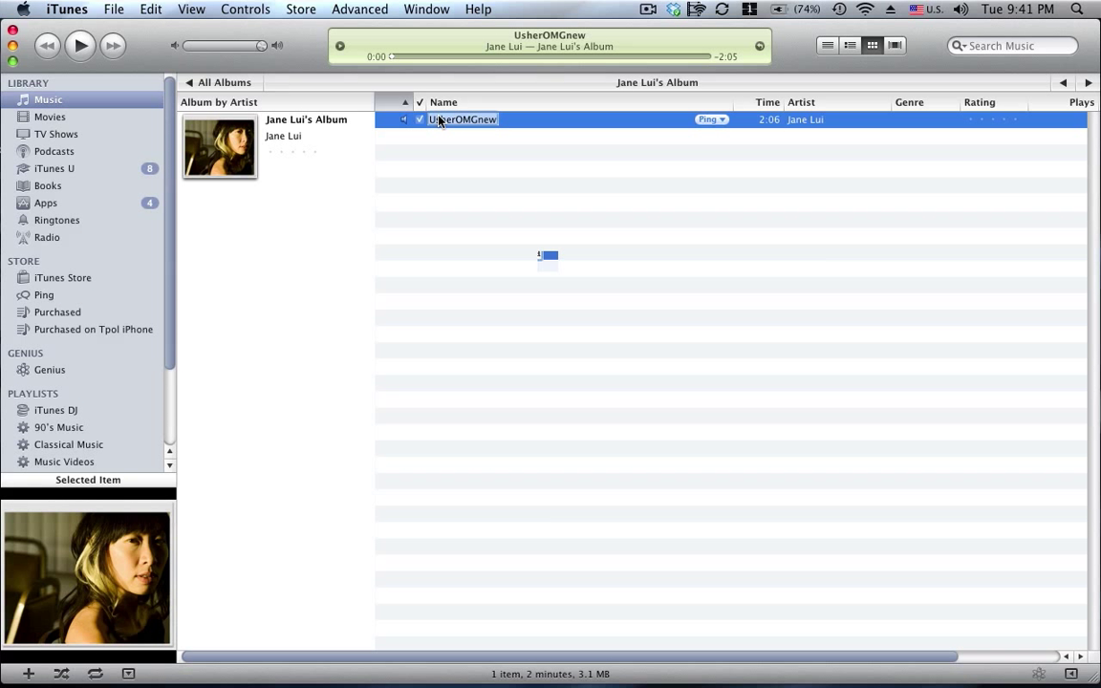
- Select UsherOMGnew, the only track in Jane Lui's Album
left_click(80, 45)
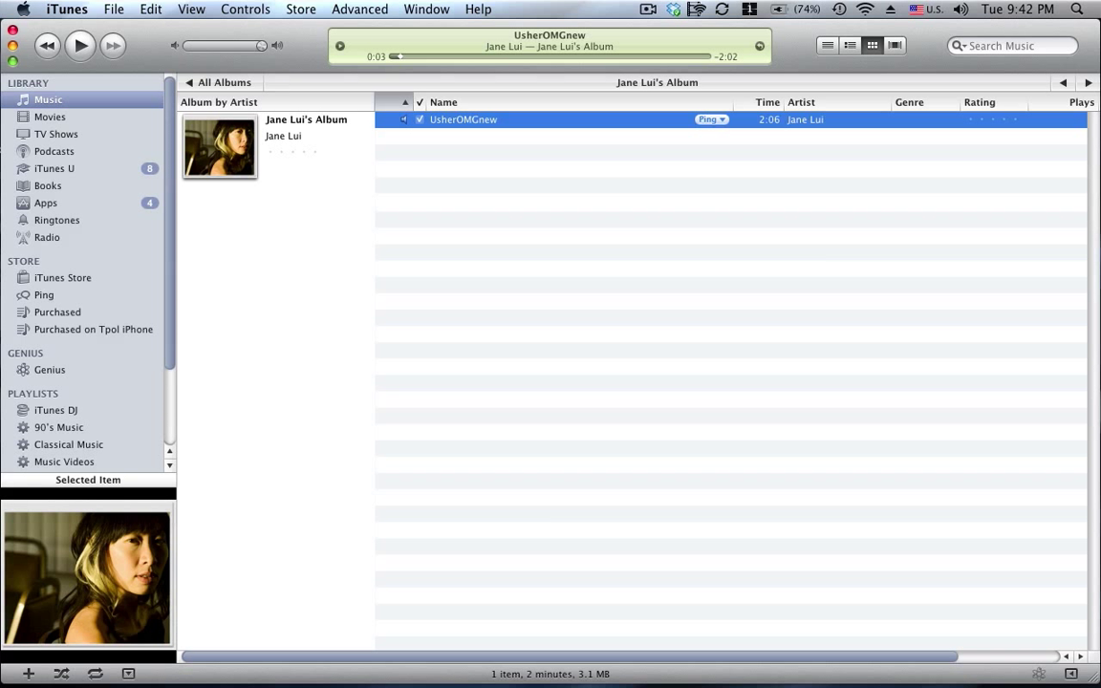
- Create an AAC version of UsherOMGnew from its context menu
right_click(463, 118)
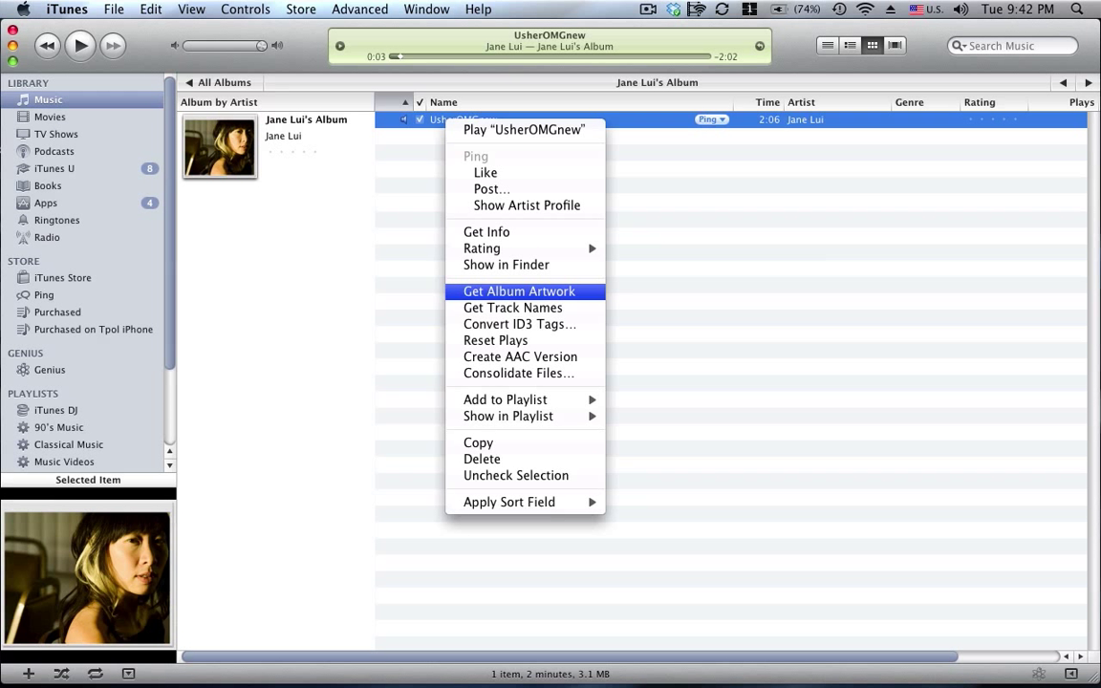
mouse_move(520, 357)
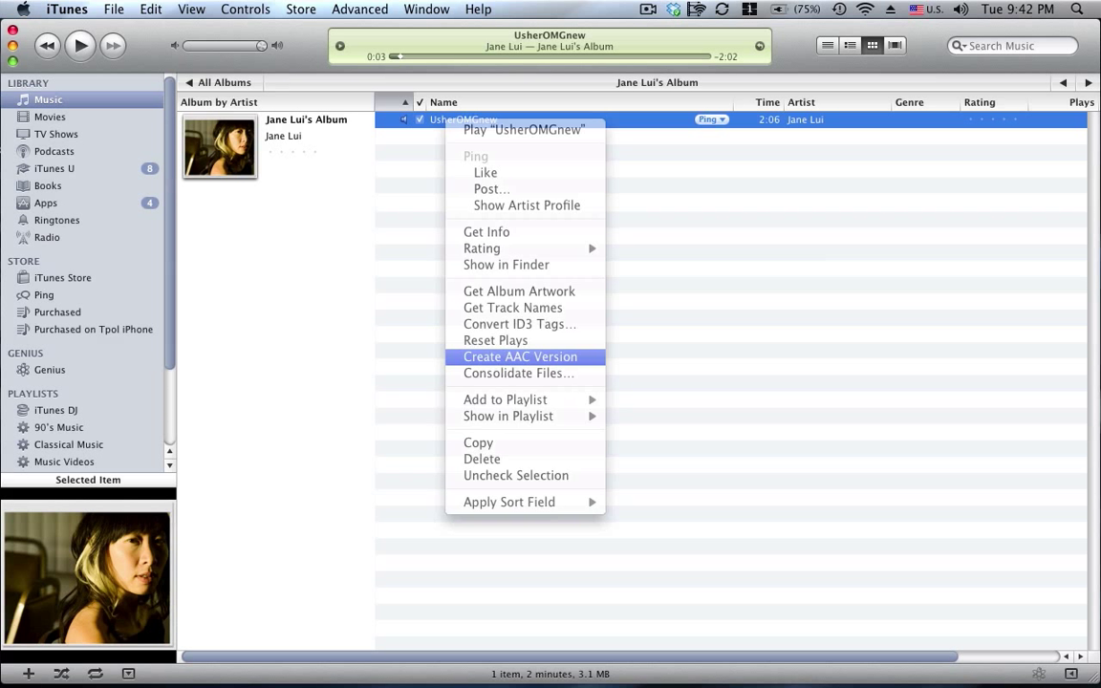
left_click(520, 357)
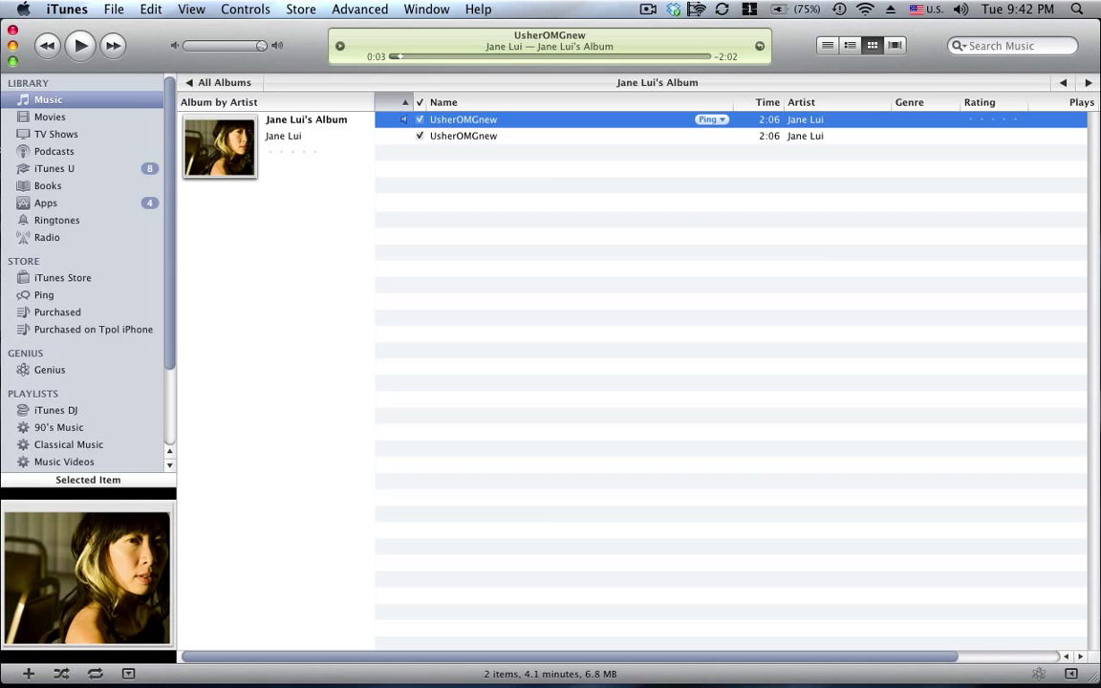
- In the copy's Get Info options, set start time 0:16 and stop time 0:55
right_click(464, 135)
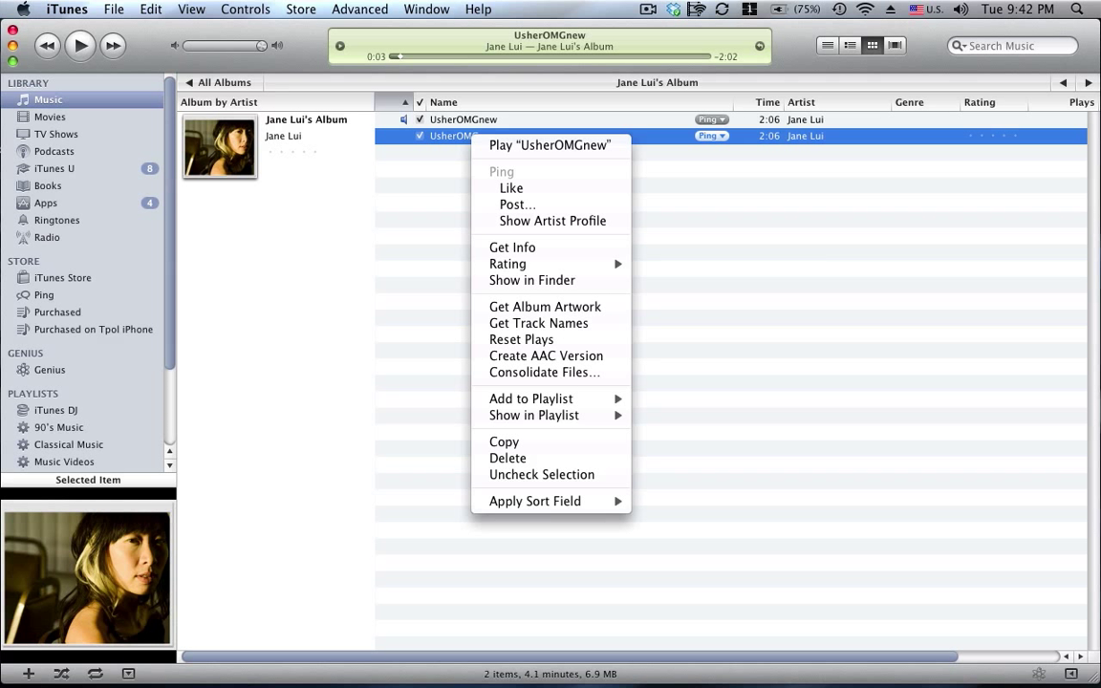
mouse_move(512, 247)
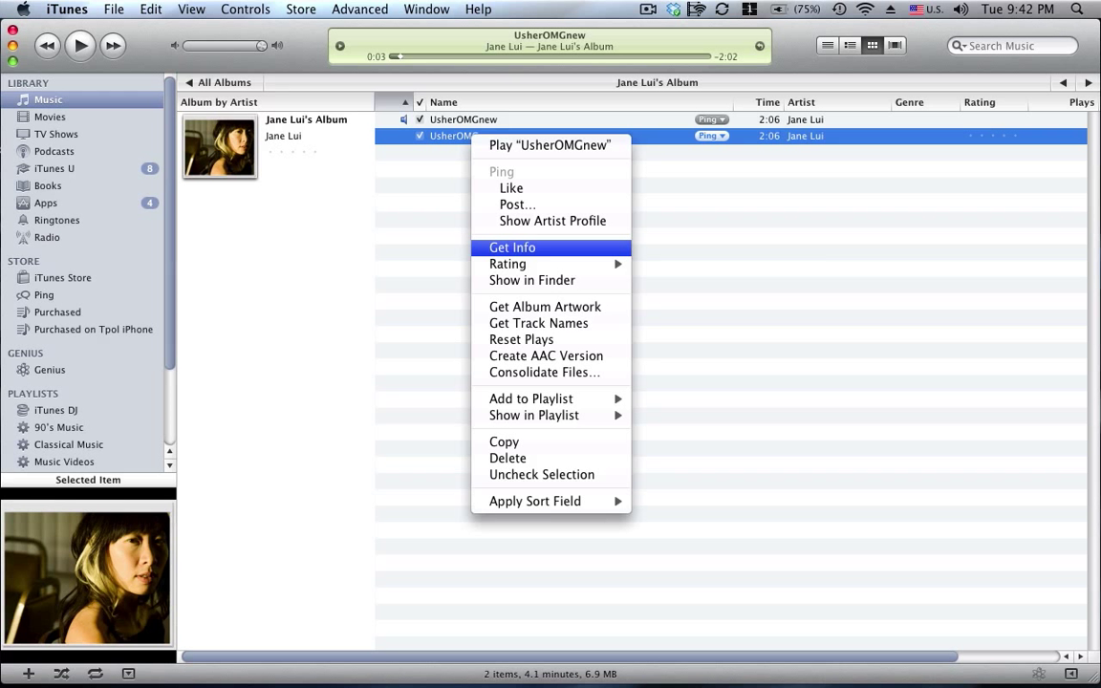
left_click(512, 247)
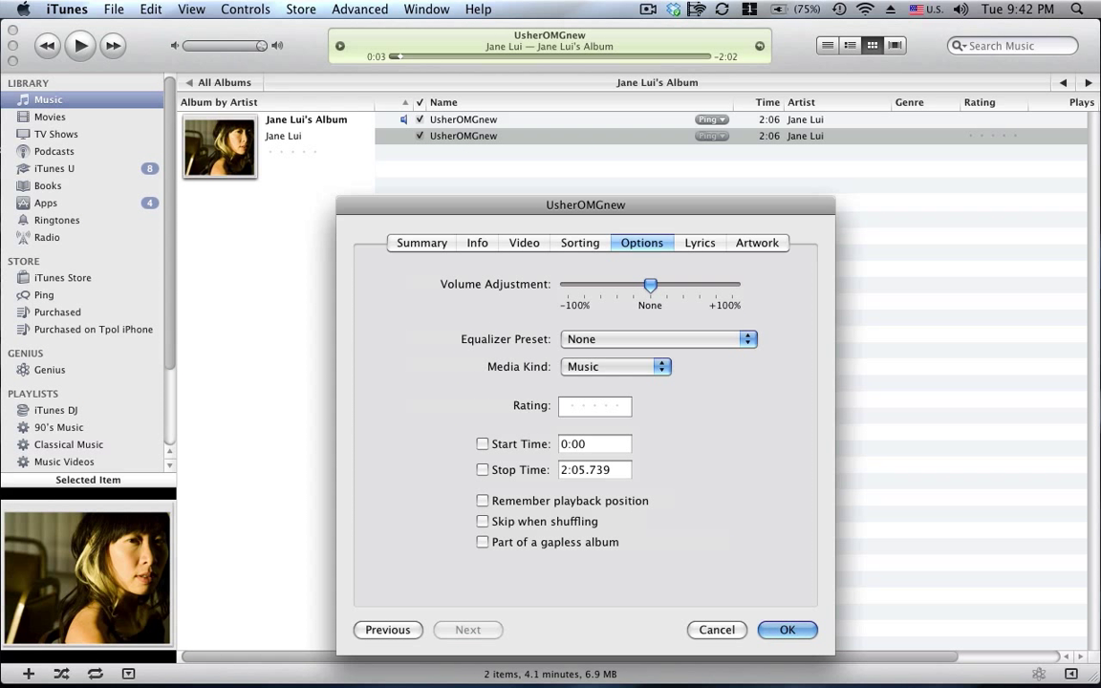
left_click(482, 443)
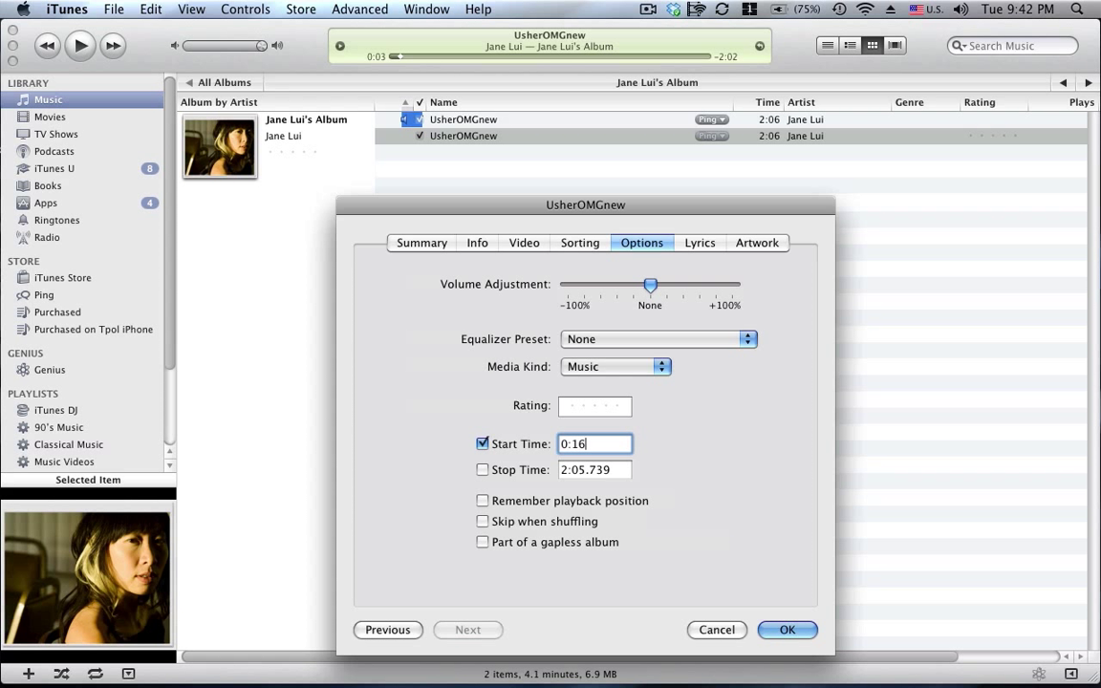
left_click(594, 469)
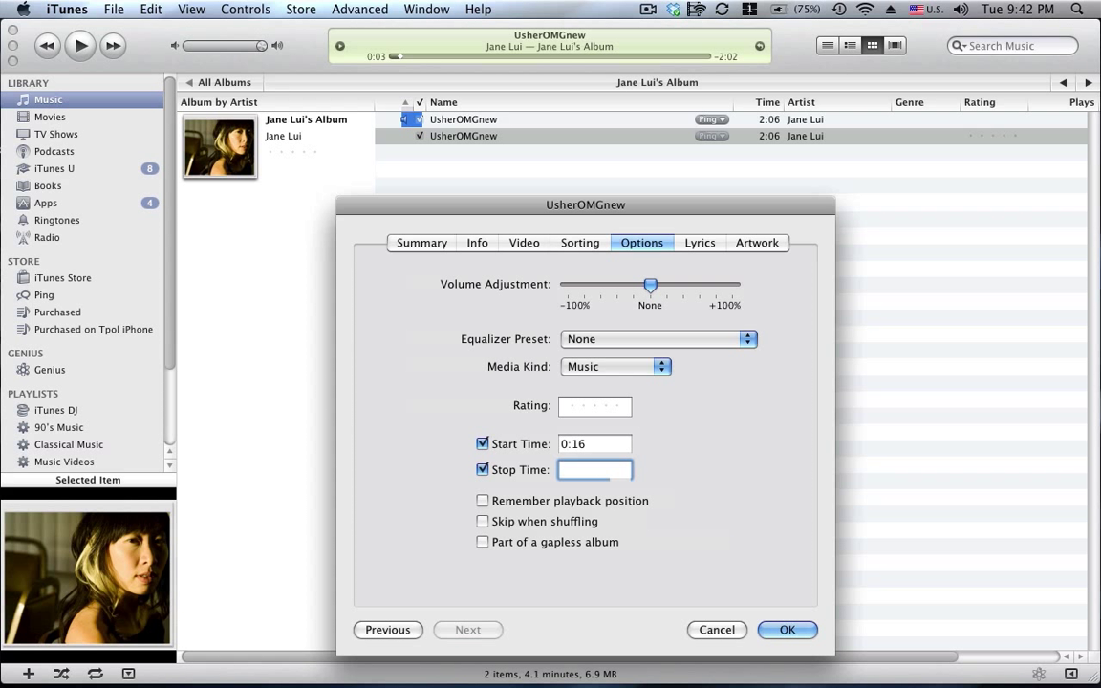
type("0:")
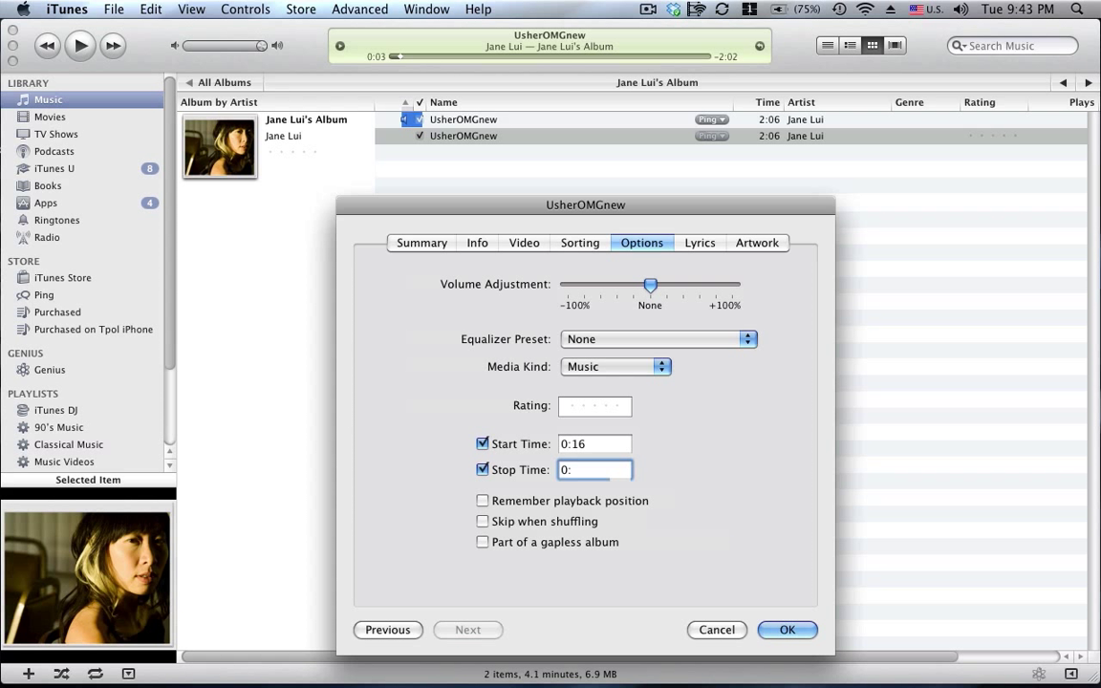
type("5")
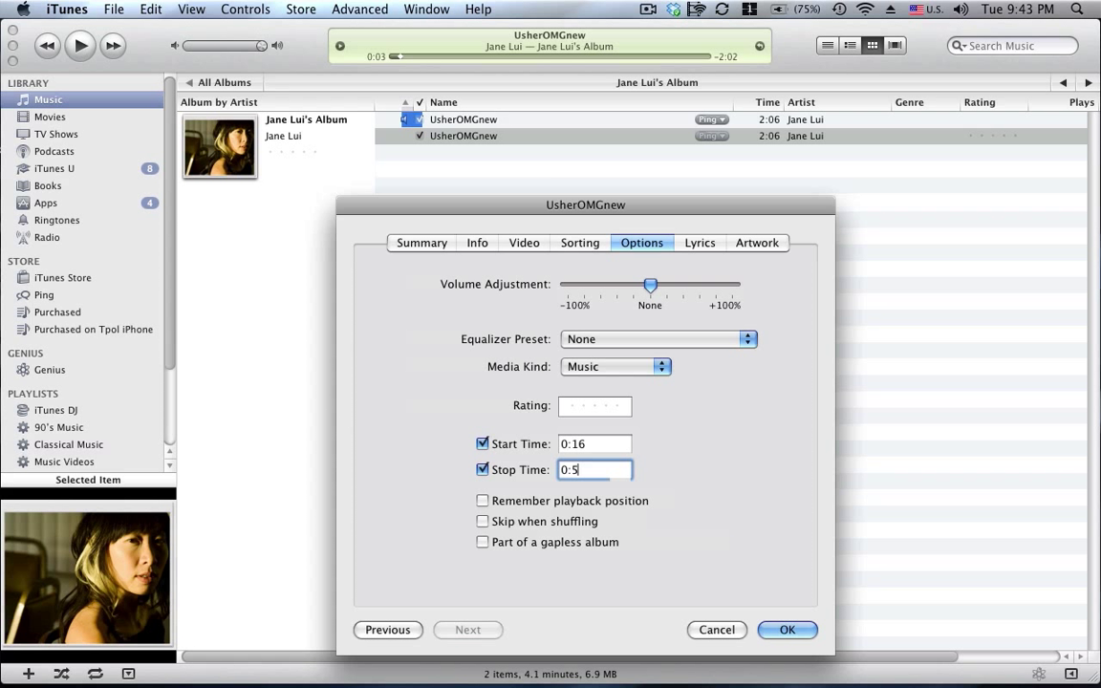
type("5")
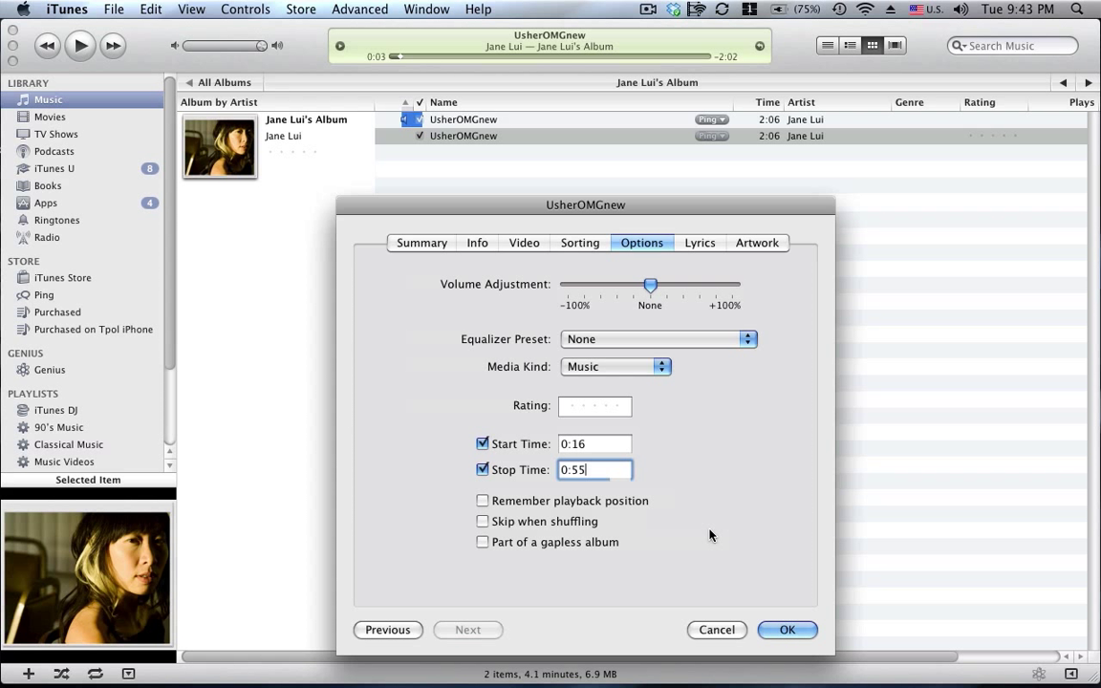
left_click(786, 628)
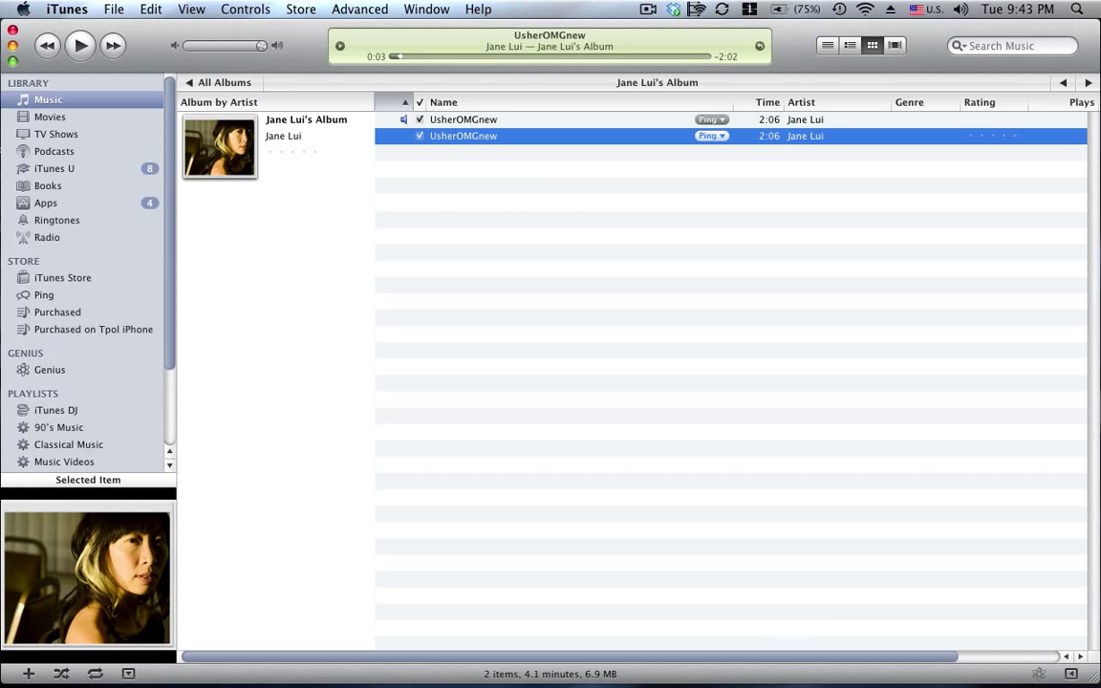
- Generate the 0:39 AAC clip and delete the 2:06 duplicate track
right_click(462, 135)
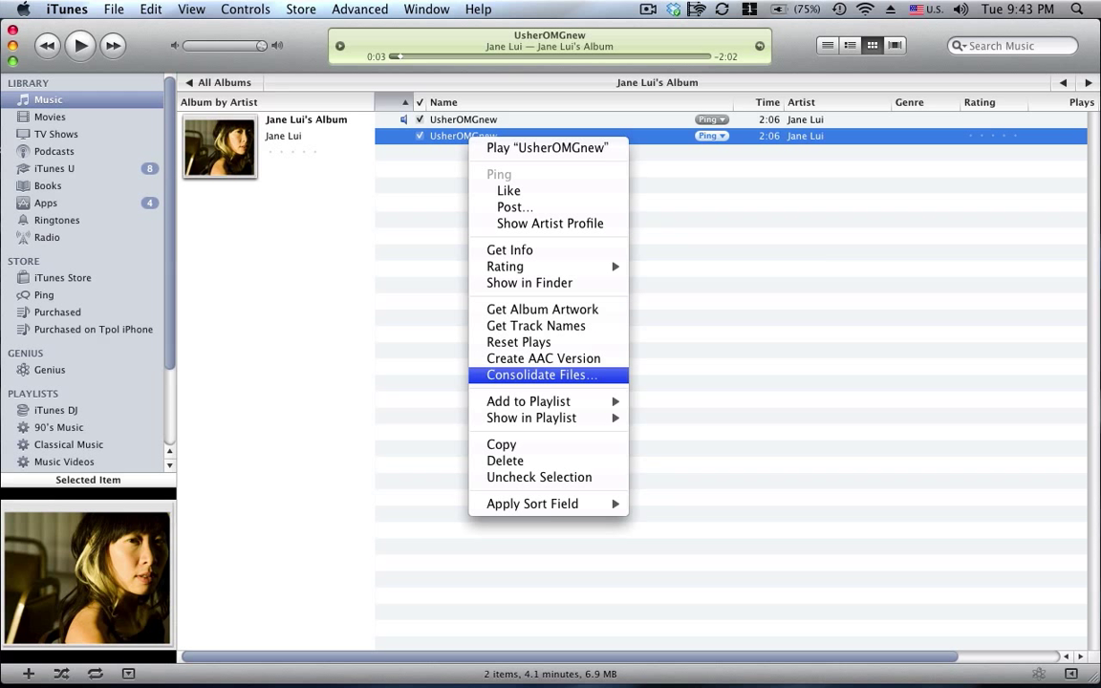
mouse_move(543, 358)
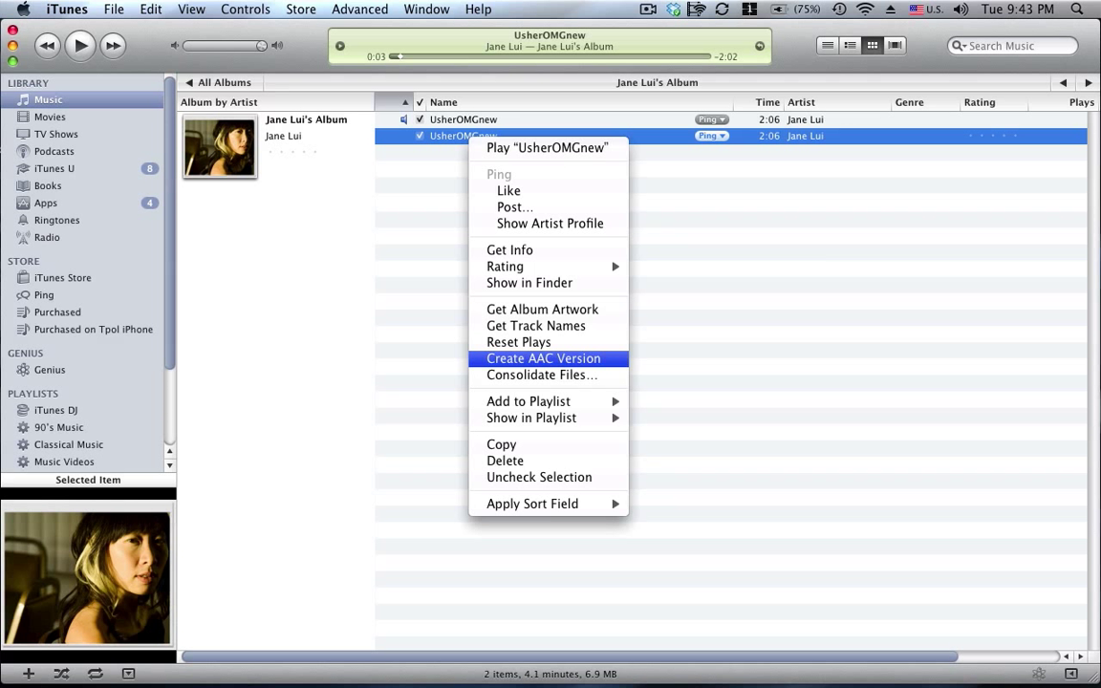
left_click(543, 358)
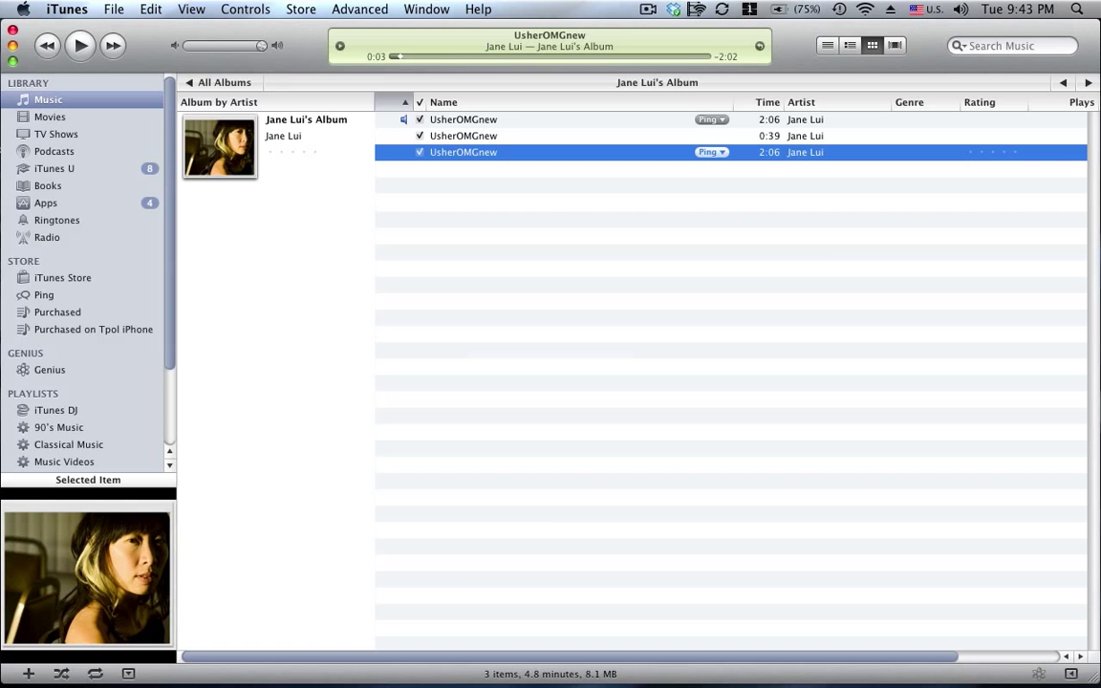
key("delete")
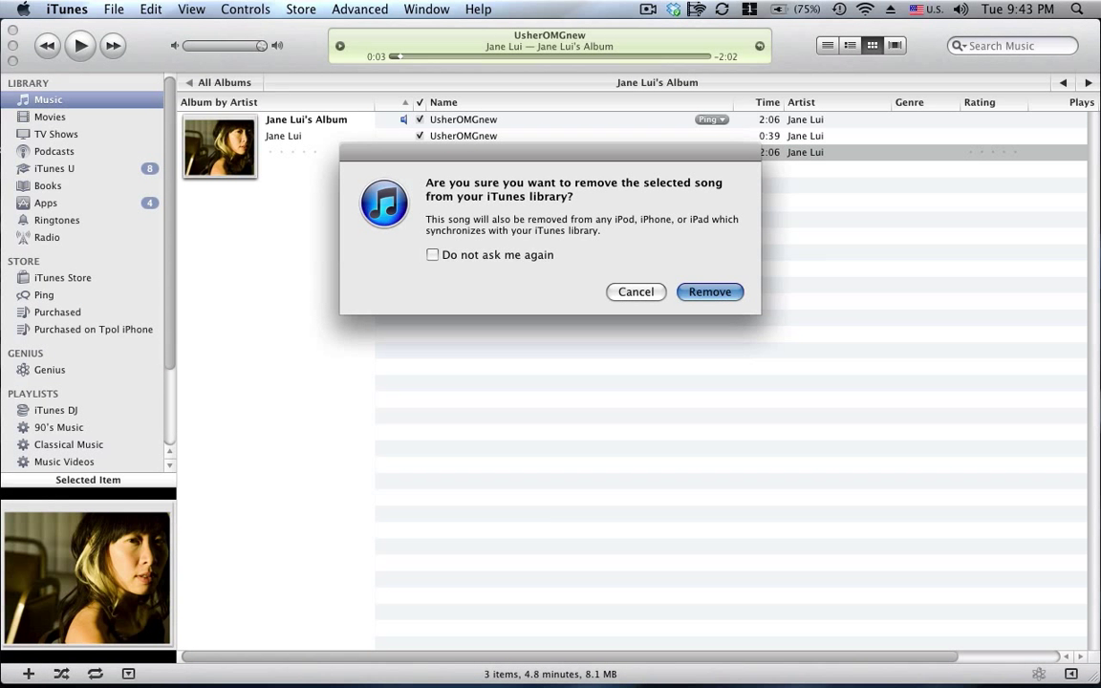
left_click(709, 292)
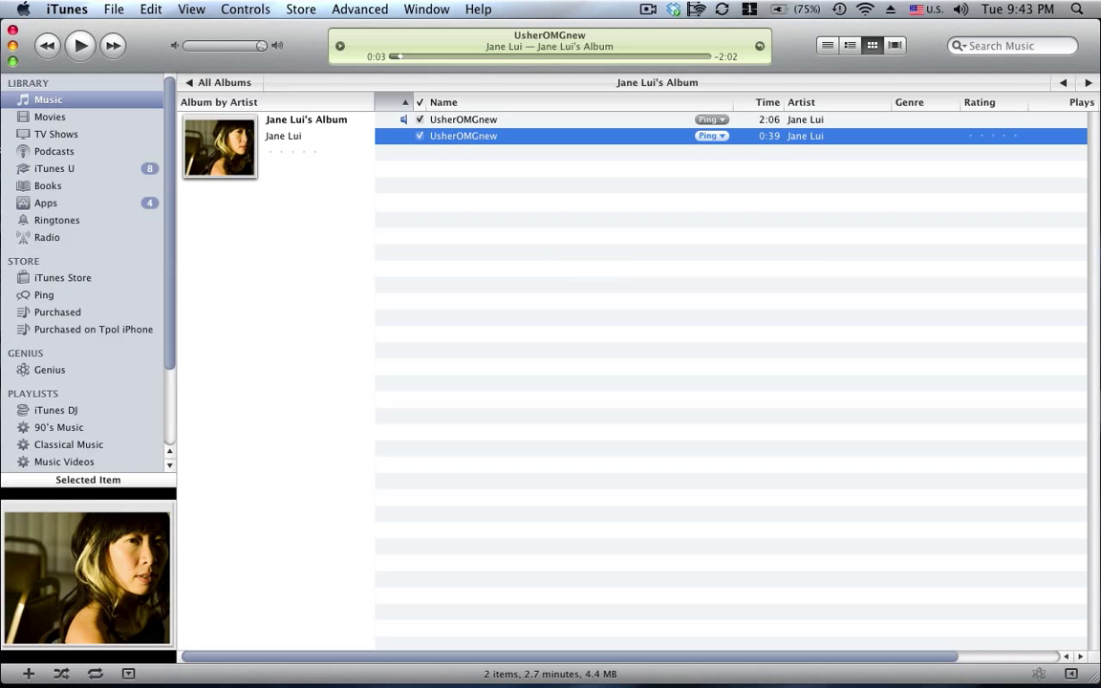
- Show the 0:39 clip in Finder and rename its extension to .m4r
right_click(463, 136)
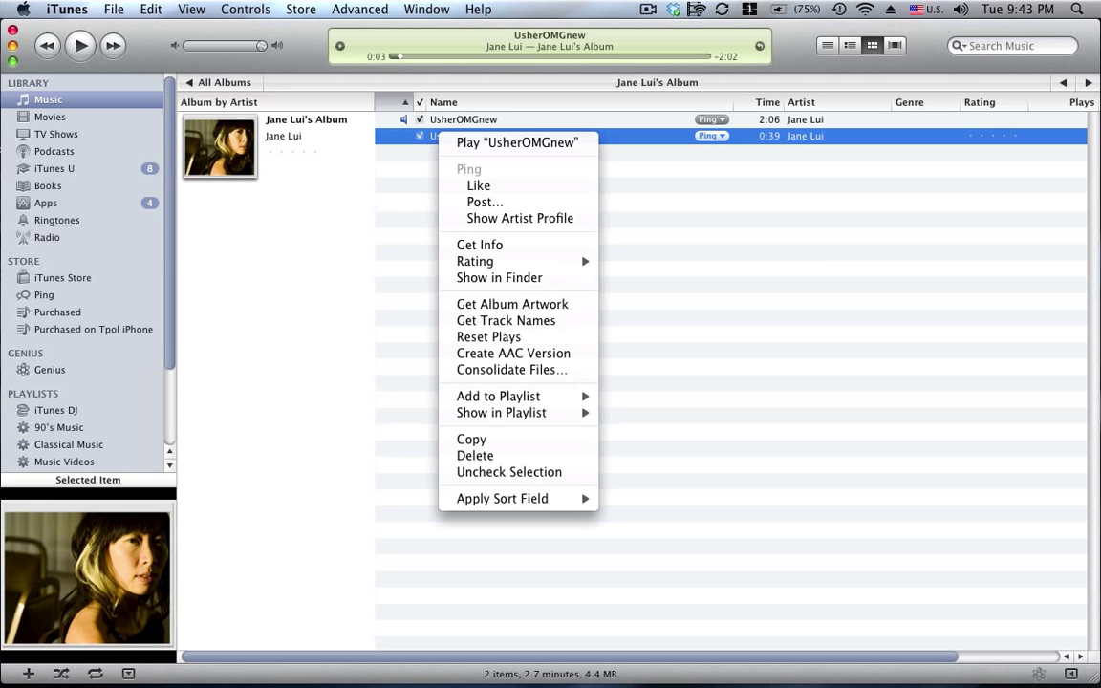
mouse_move(498, 395)
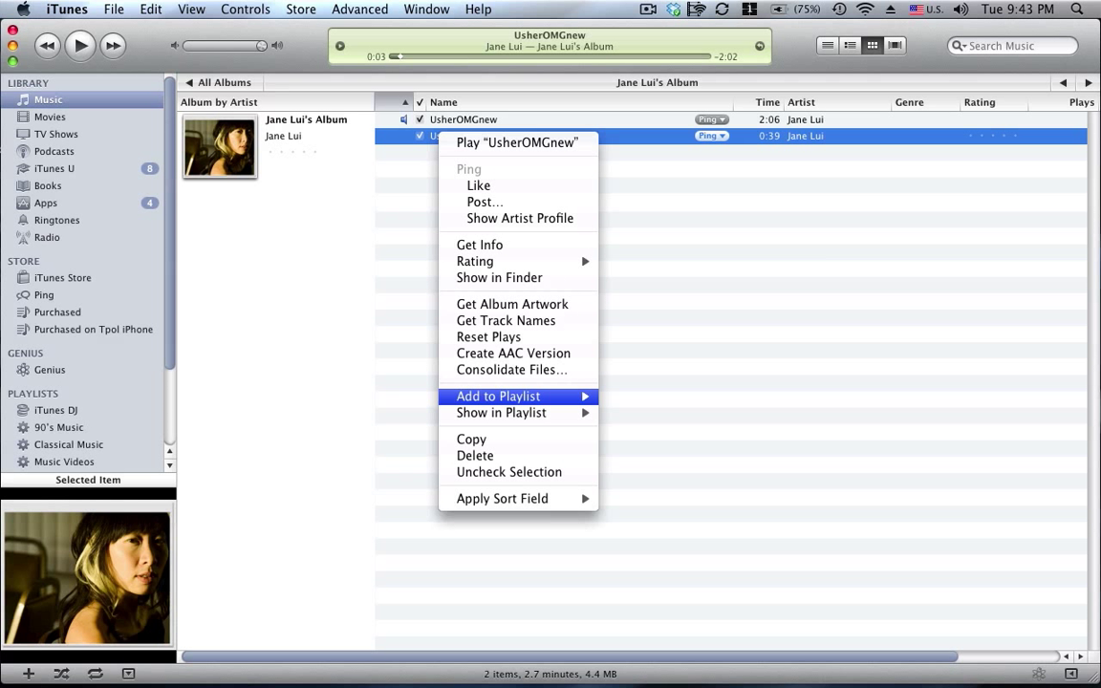
mouse_move(511, 370)
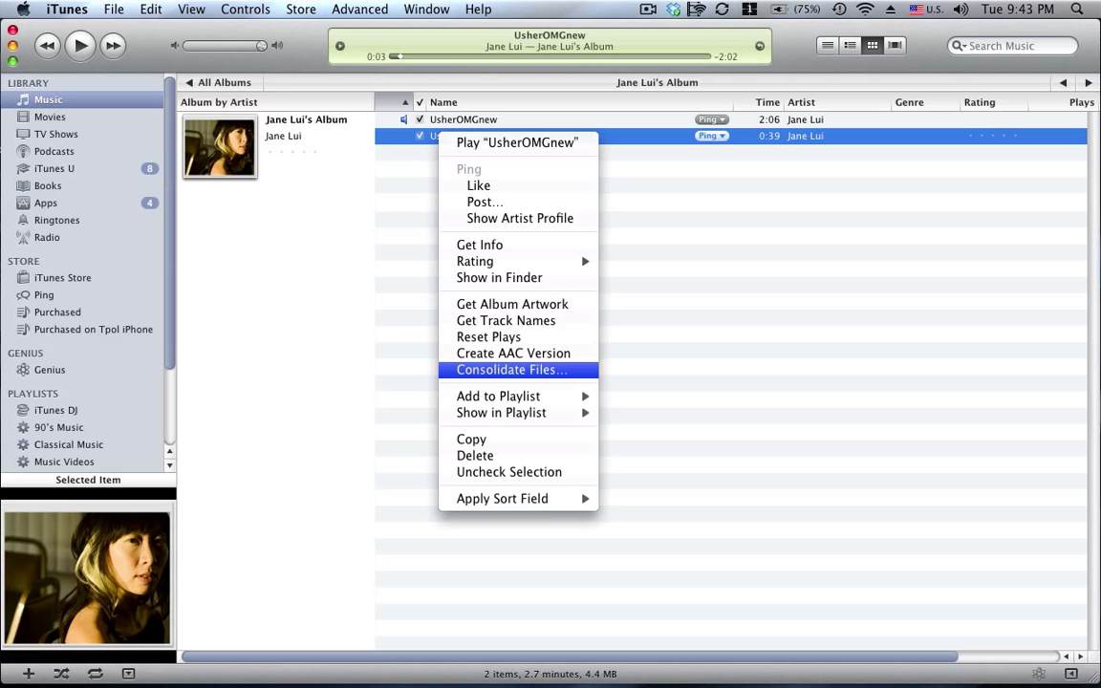
mouse_move(513, 352)
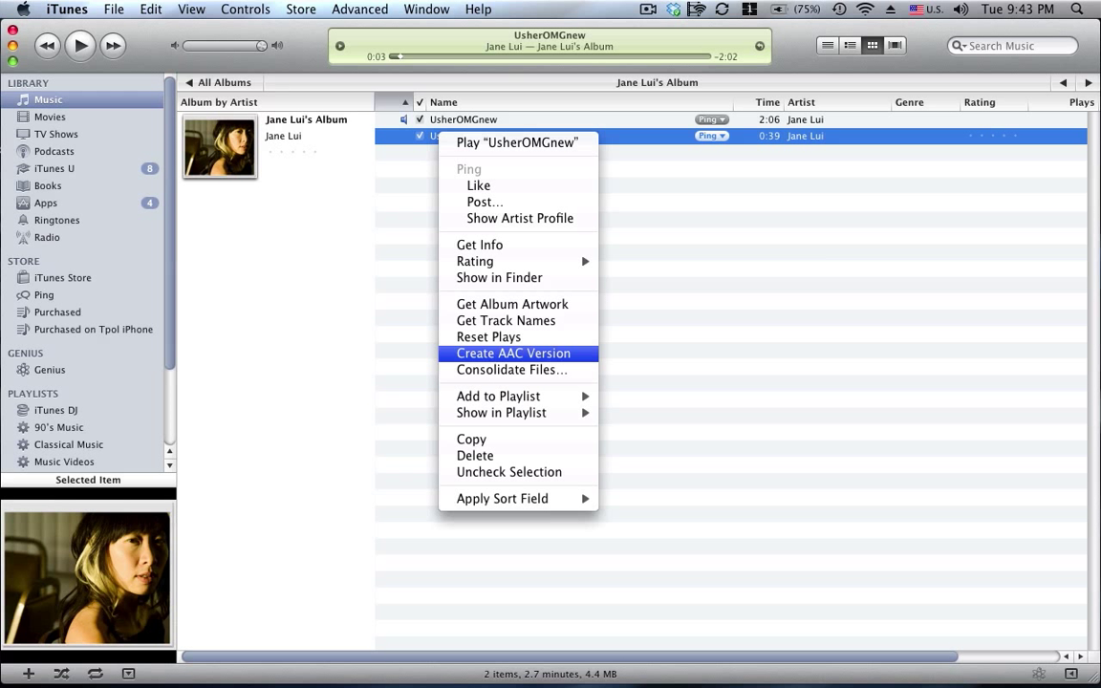
mouse_move(498, 277)
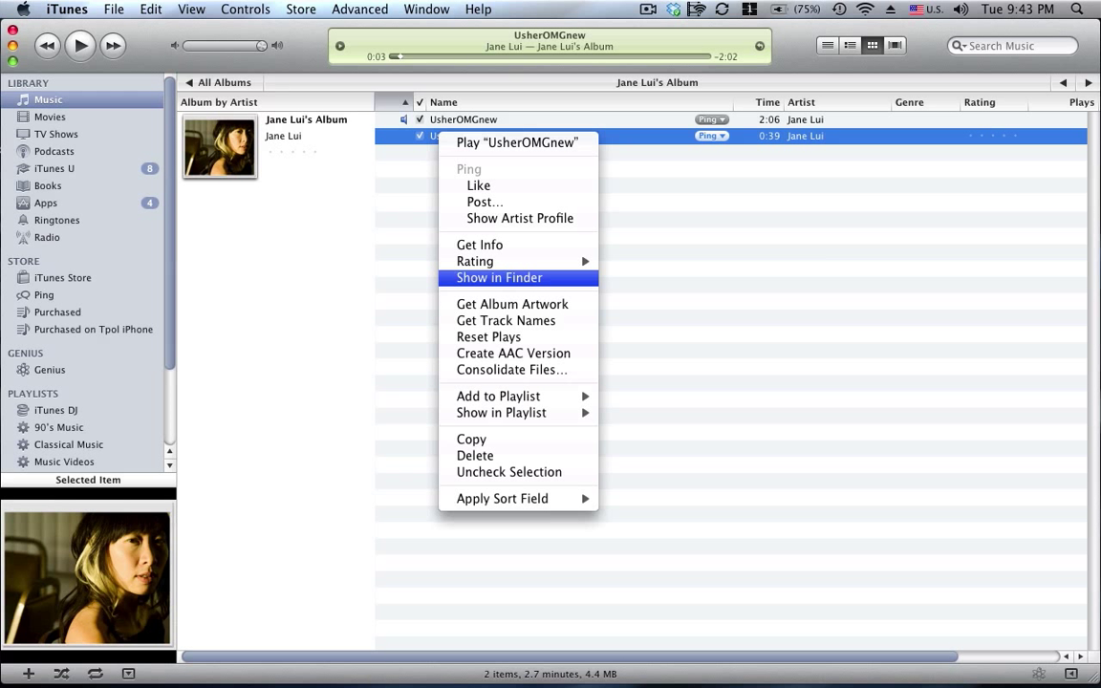
left_click(499, 277)
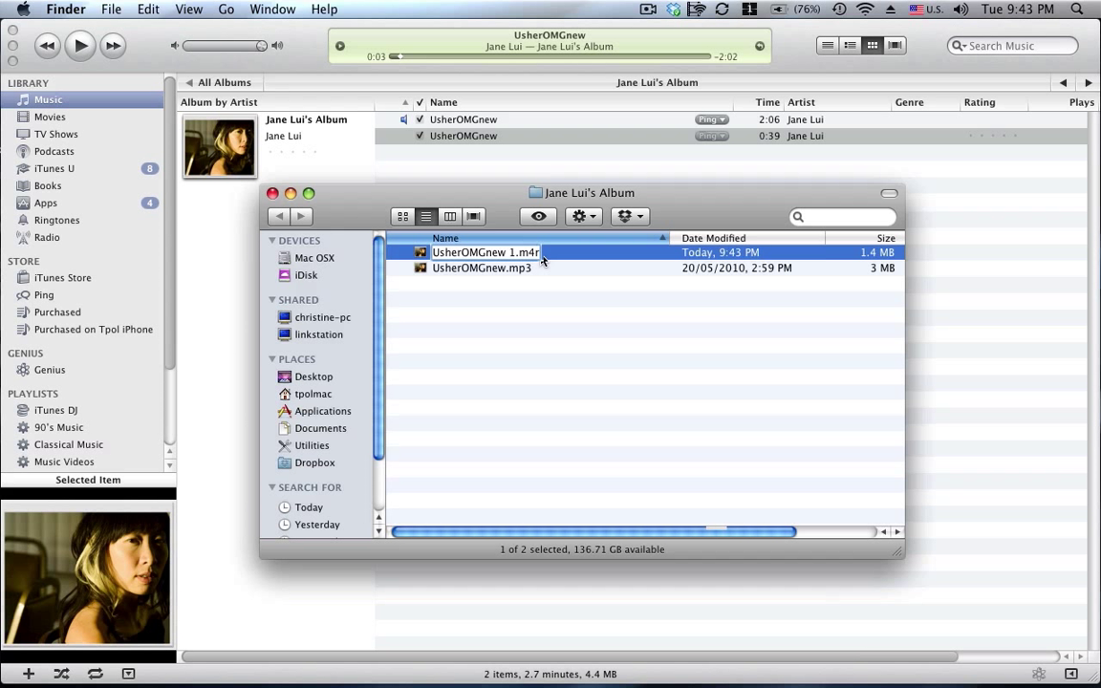
key("Return")
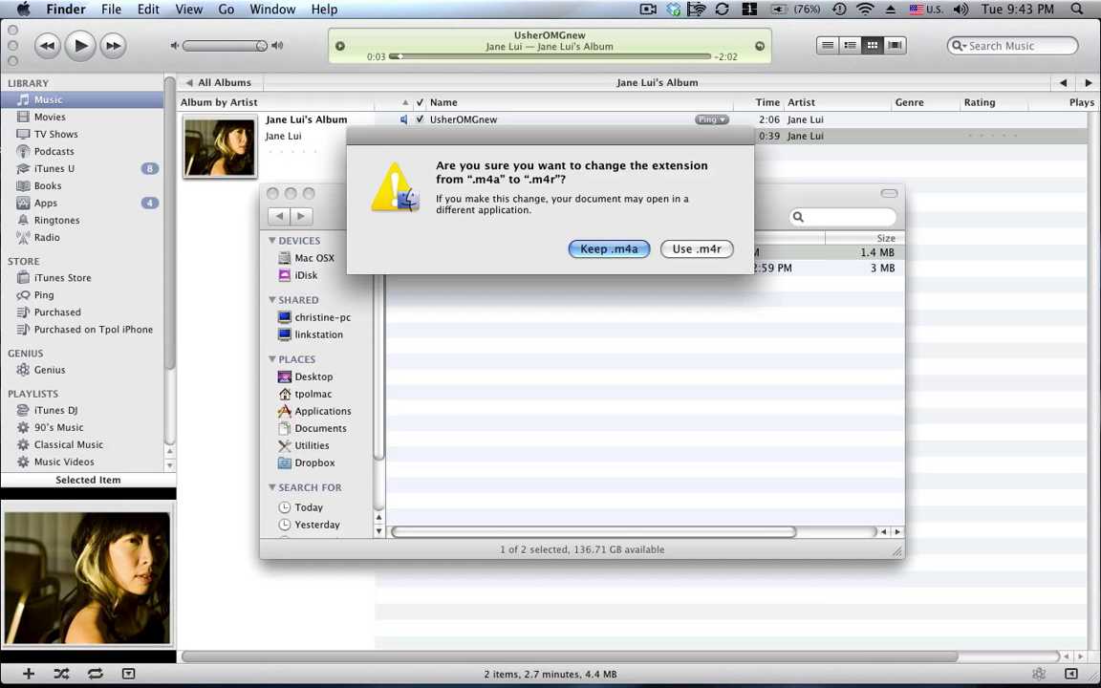
left_click(696, 248)
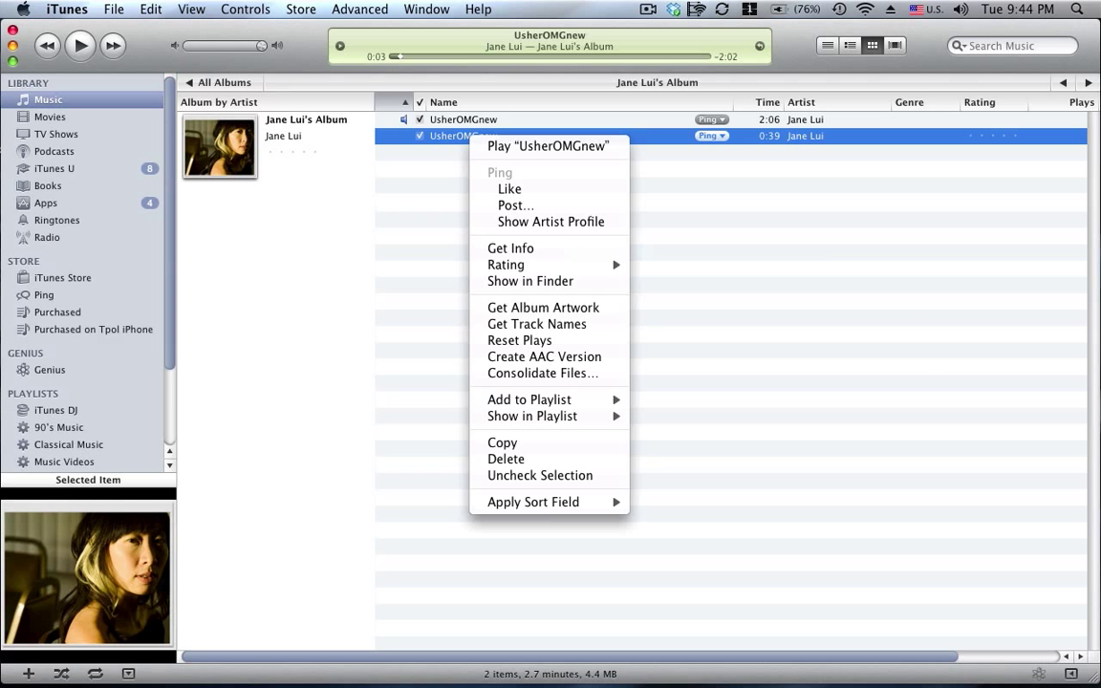
mouse_move(502, 442)
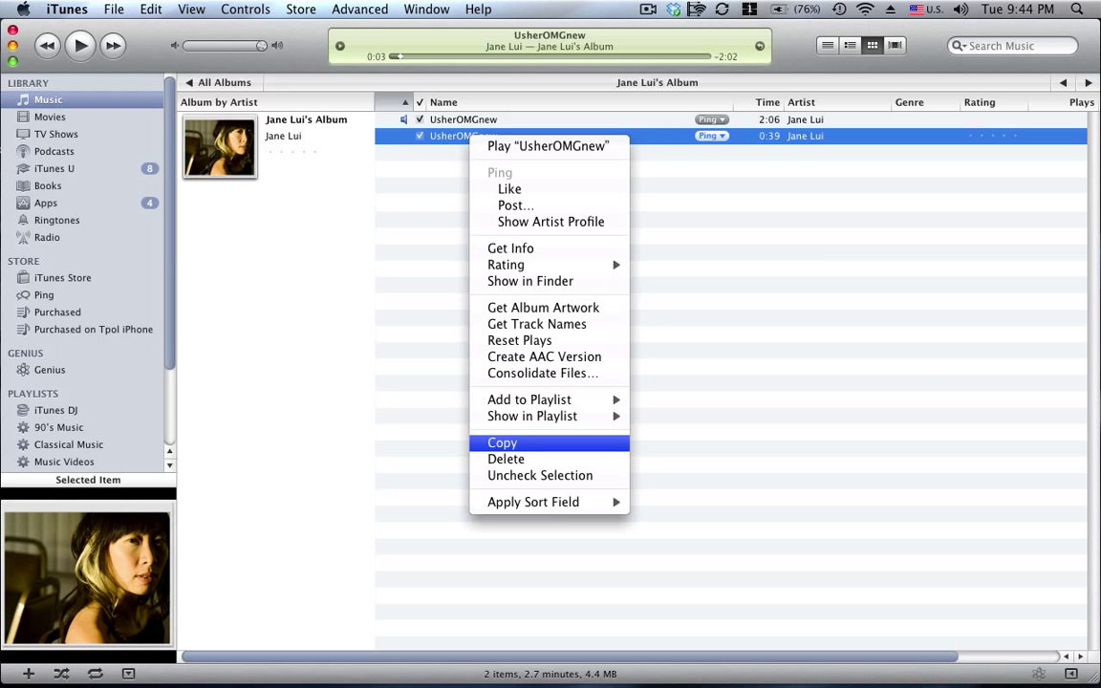
- Remove the 0:39 clip from Music, stop playback, and view the Ringtones library
left_click(505, 458)
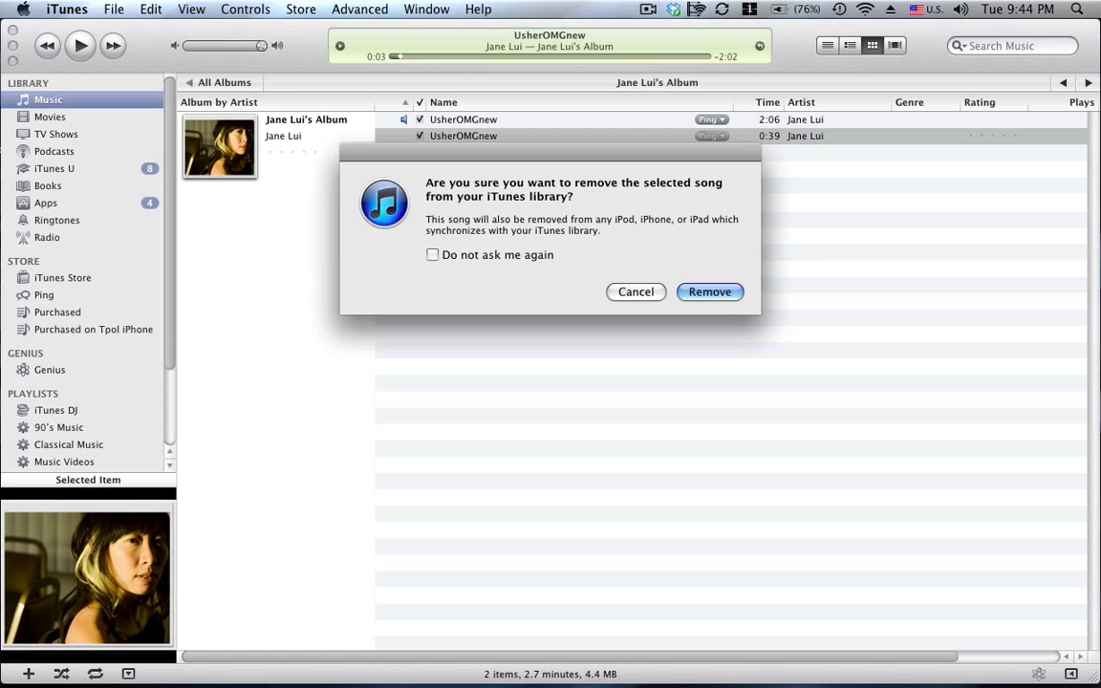
left_click(635, 291)
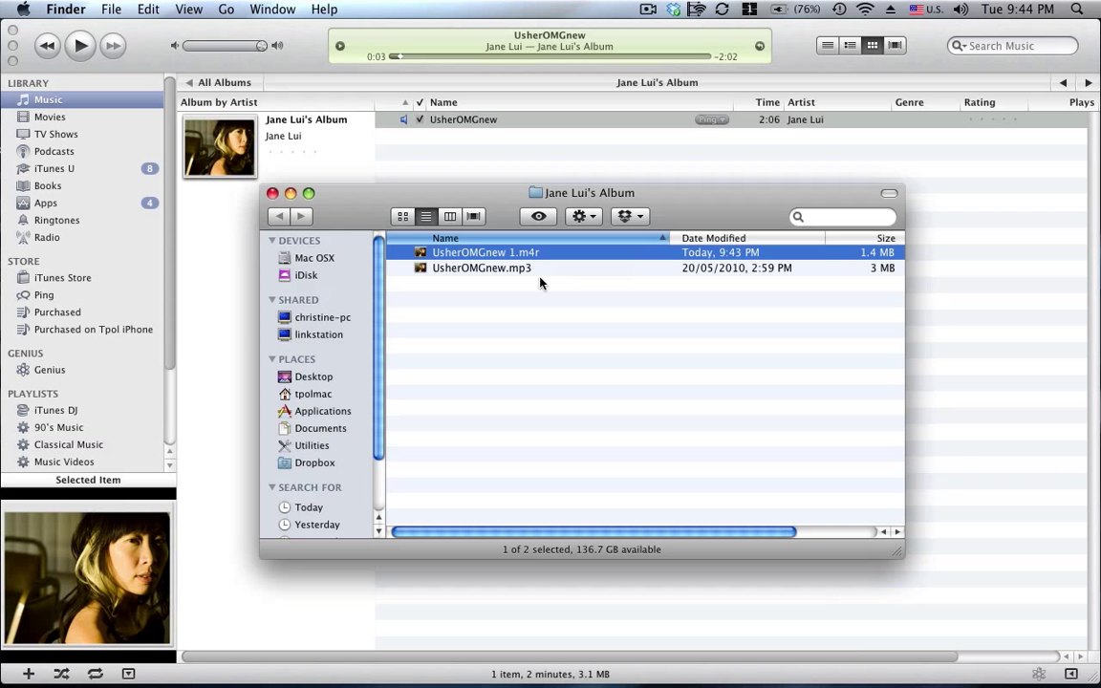
mouse_move(508, 259)
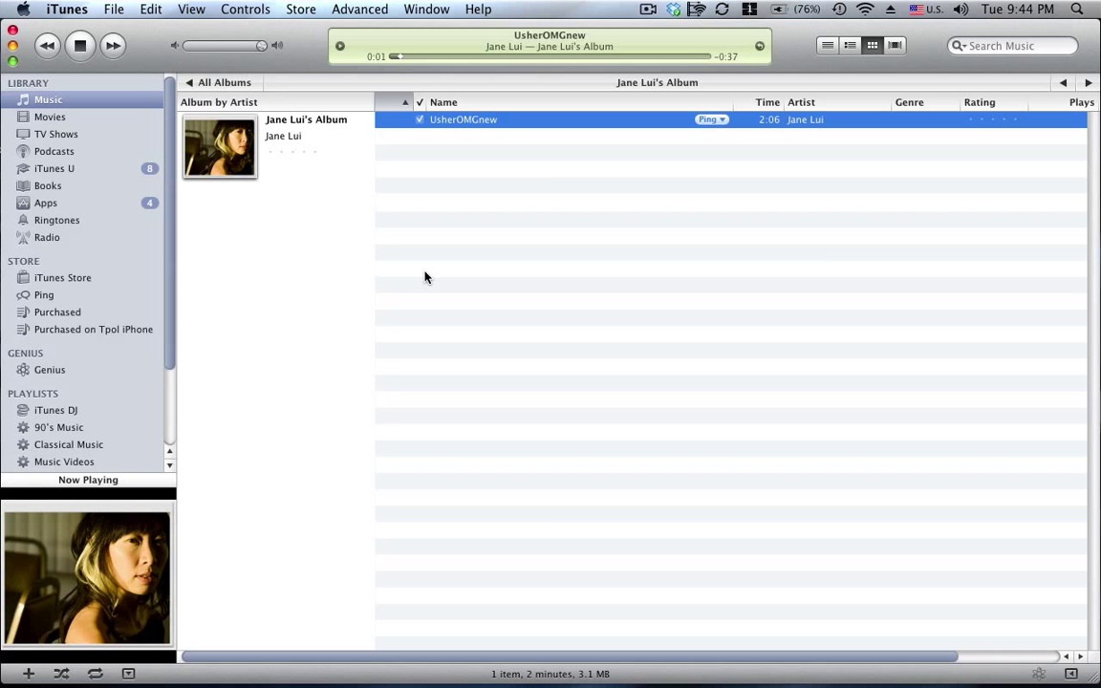
left_click(80, 45)
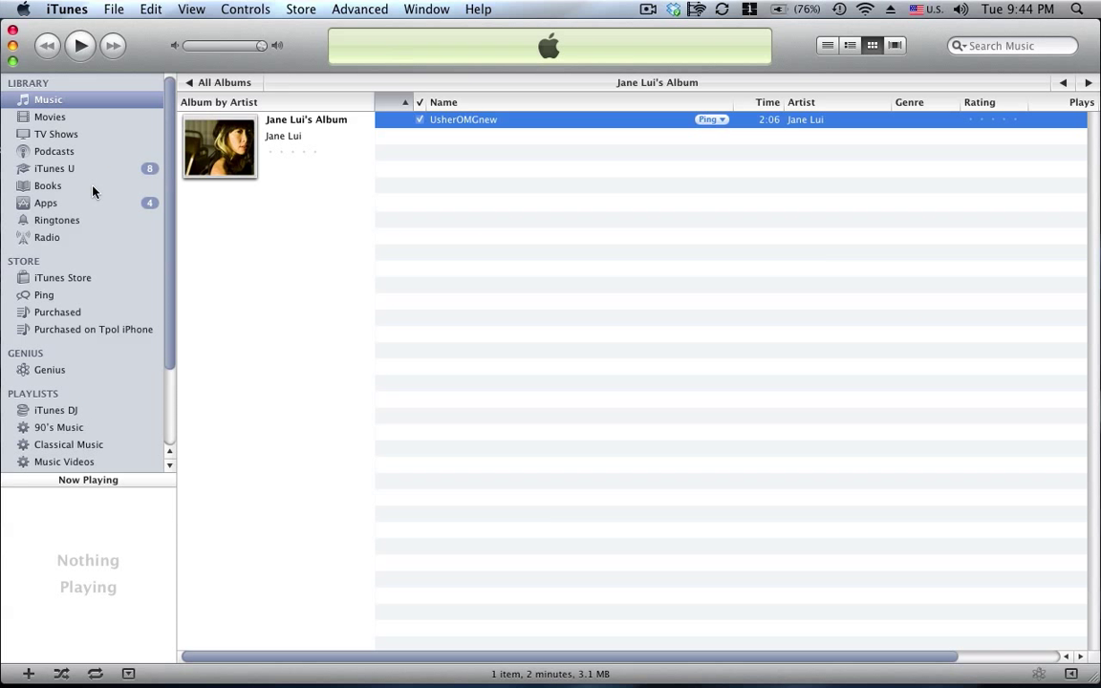
left_click(58, 220)
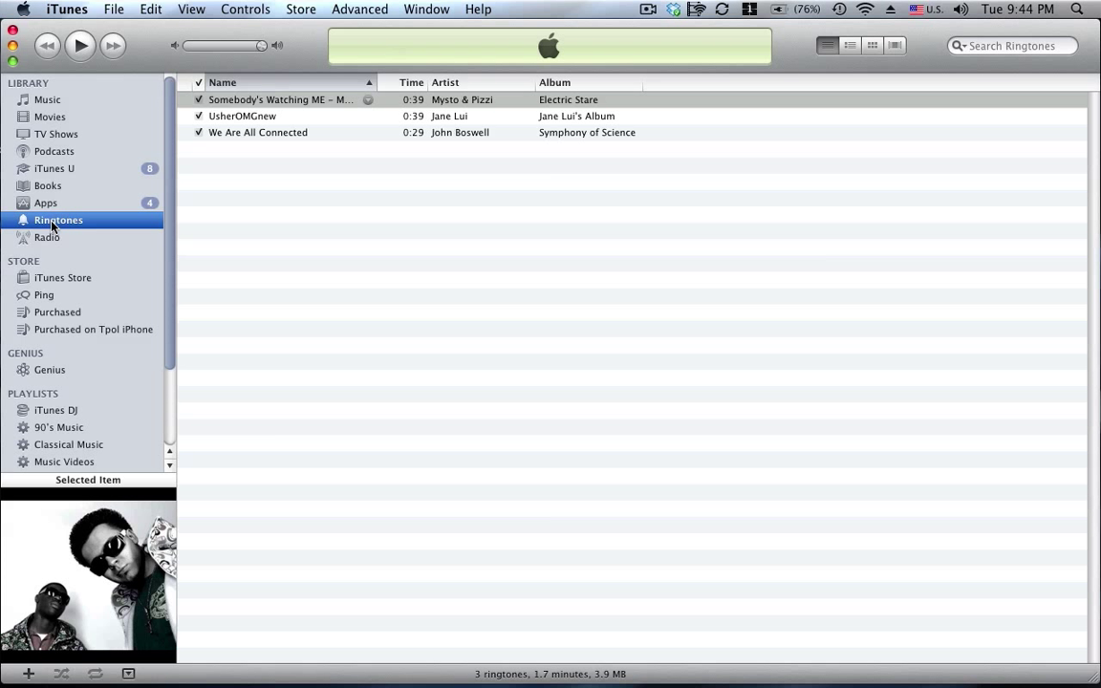